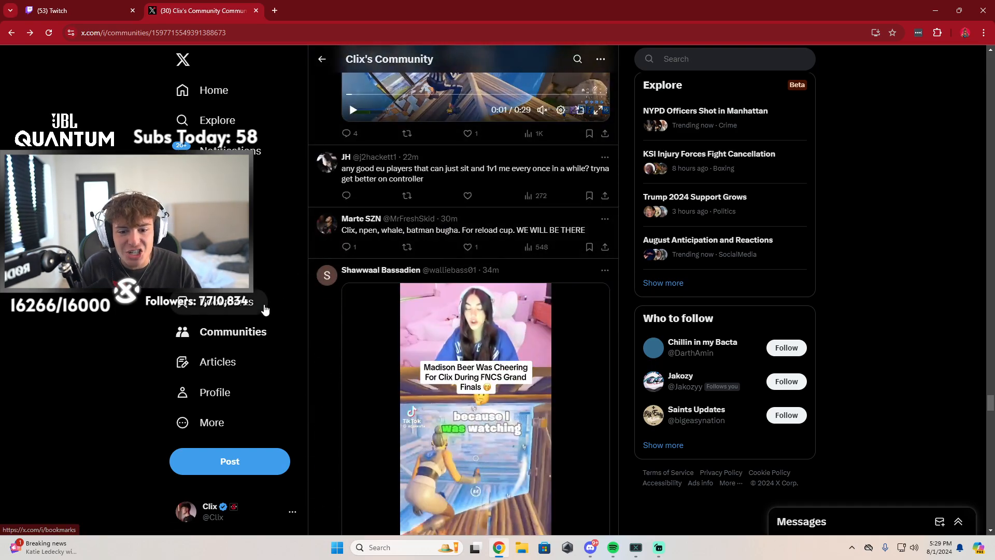
Check the Twitch stream dashboard, then return to the Clix's Community Latest feed on X
left_click(52, 10)
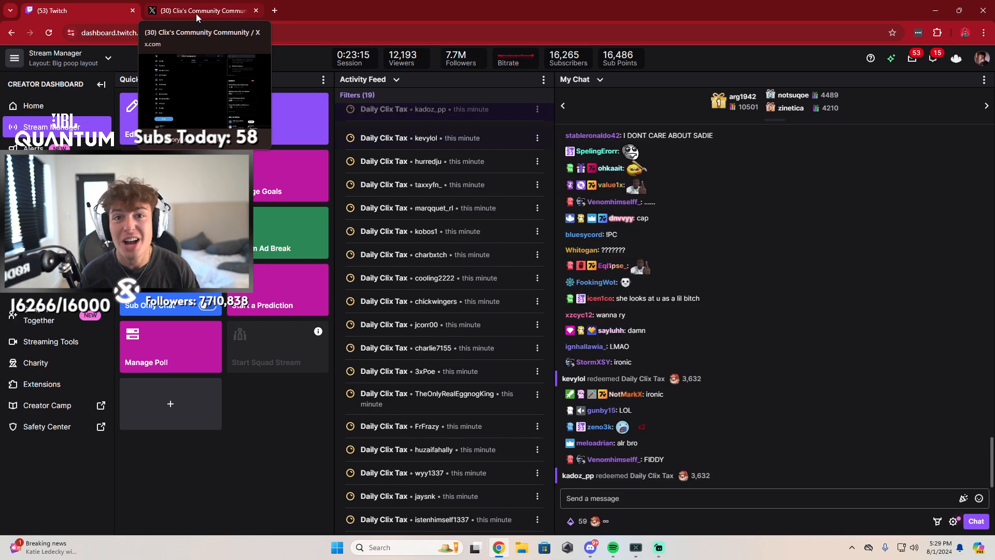
left_click(200, 11)
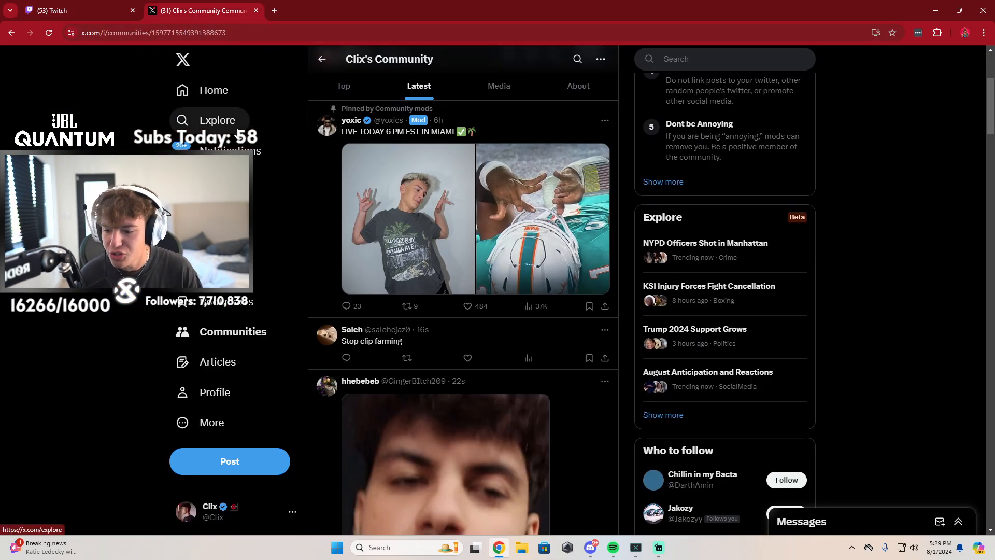
scroll("down", 3)
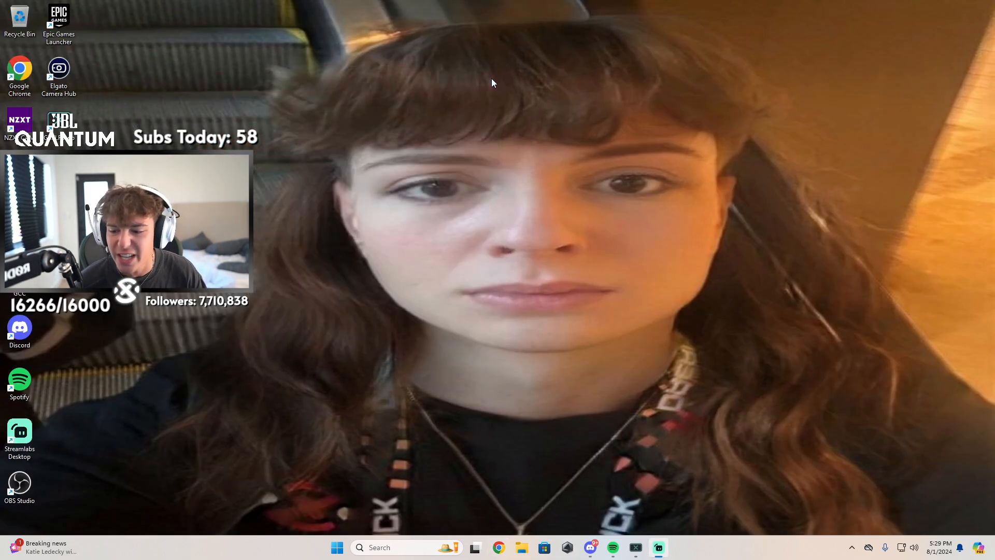
mouse_move(440, 83)
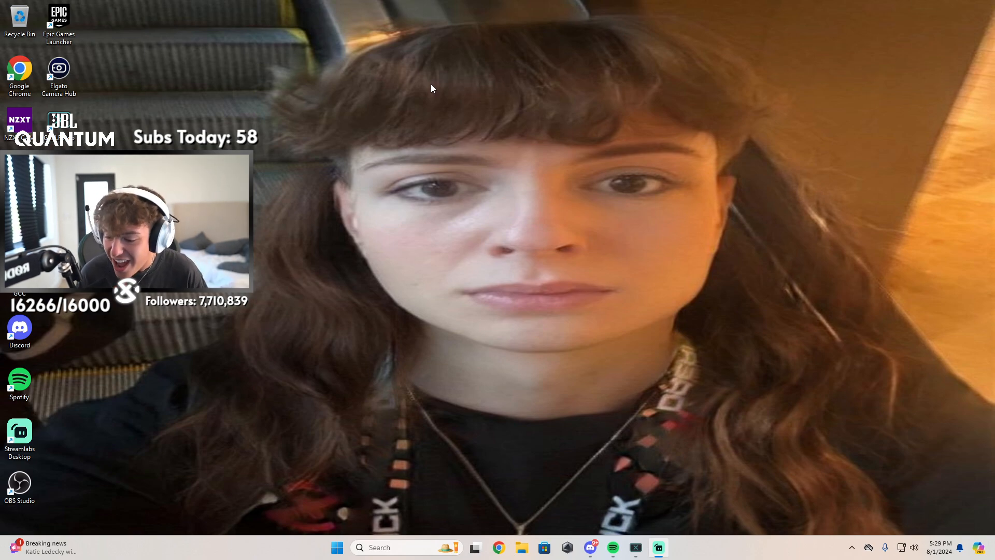
mouse_move(425, 100)
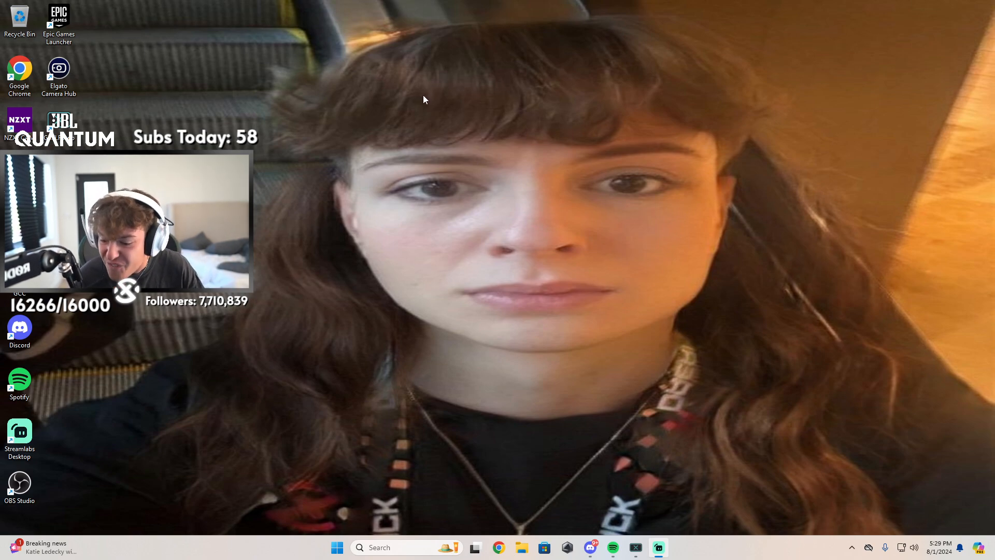
mouse_move(424, 106)
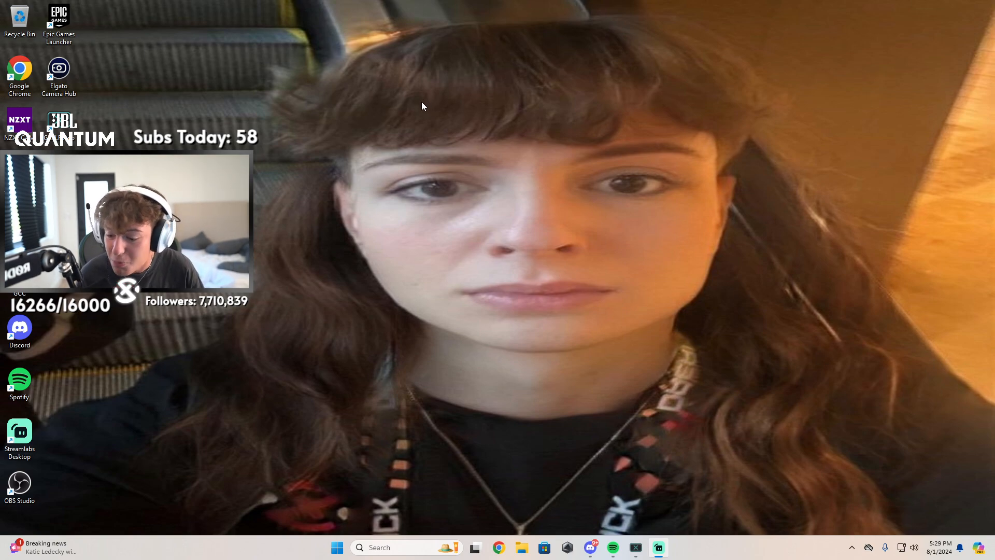
mouse_move(368, 13)
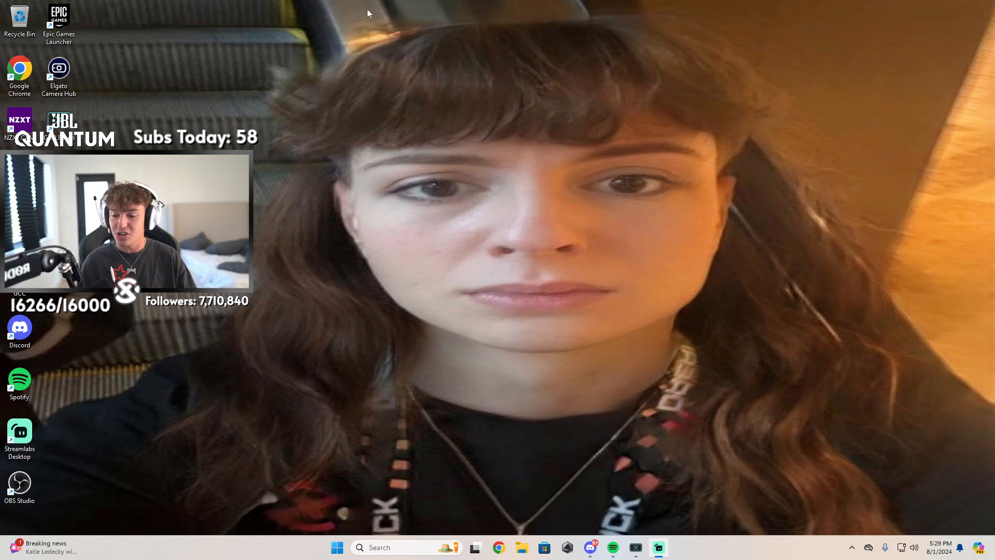